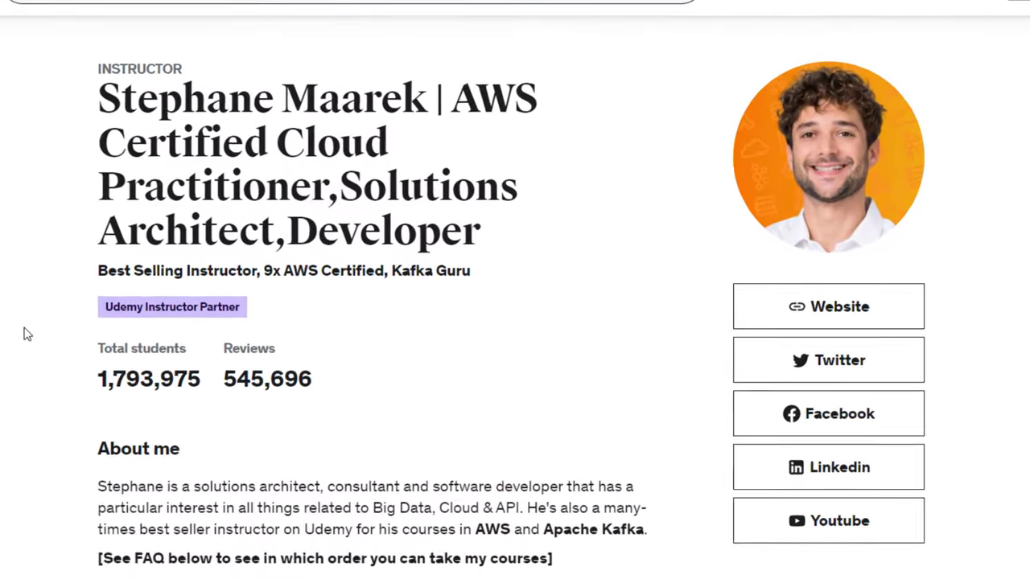
scroll(down, 3)
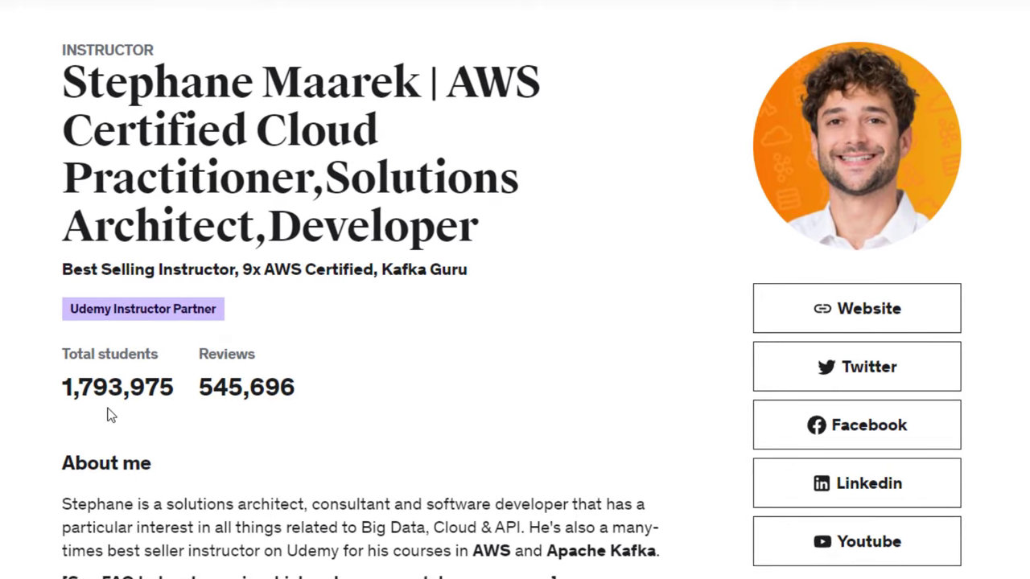
mouse_move(248, 402)
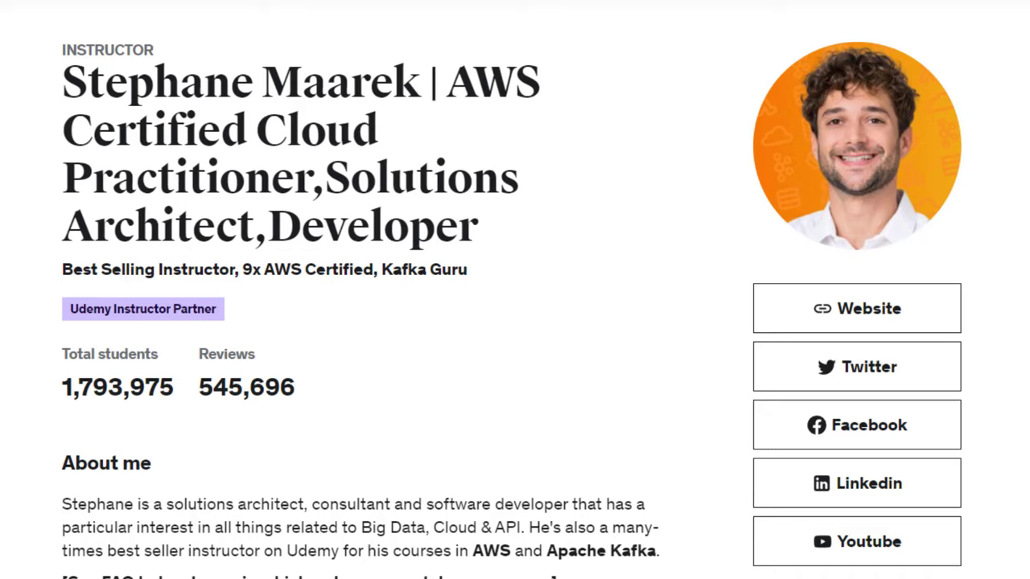
scroll(down, 3)
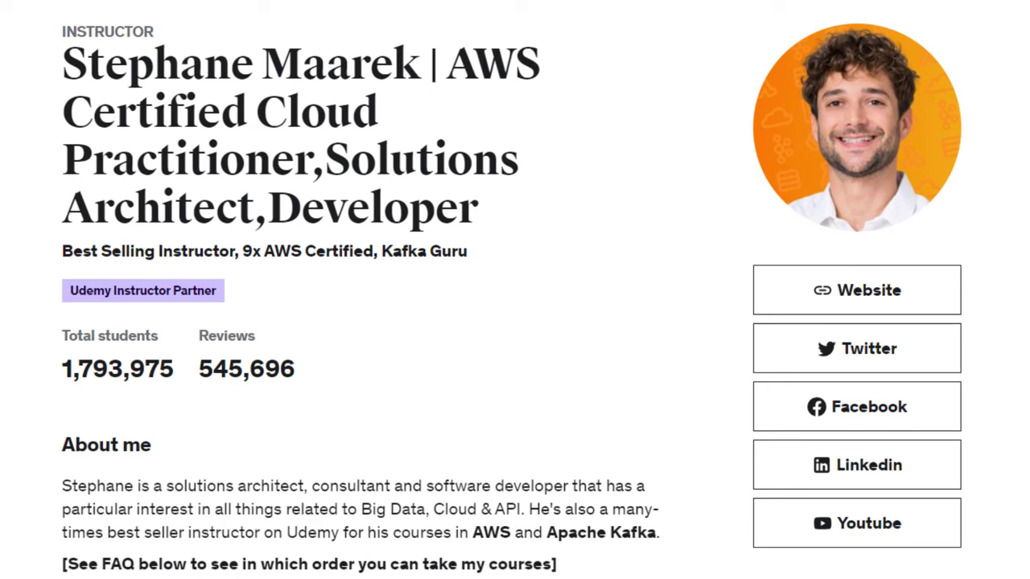
scroll(down, 3)
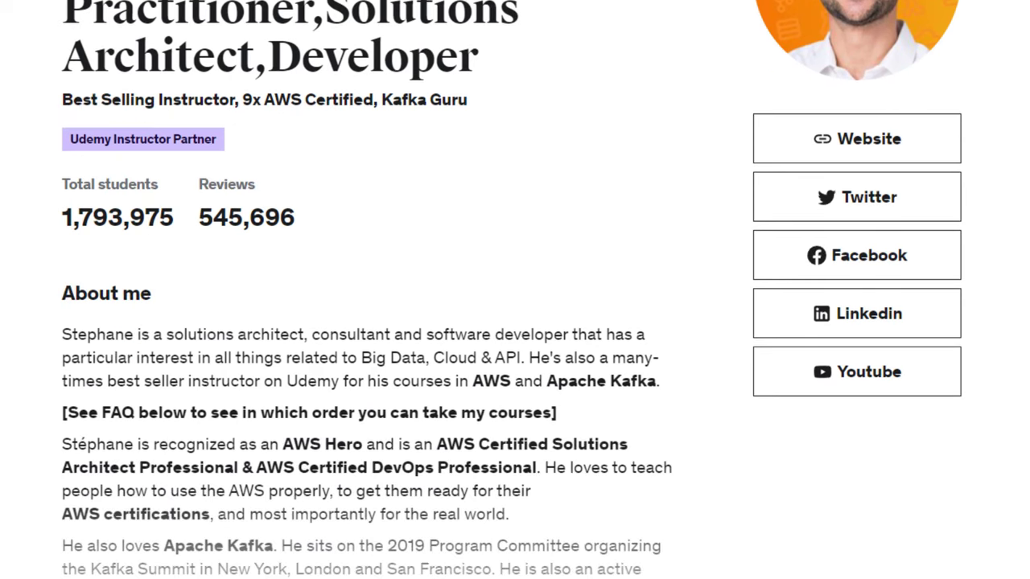
scroll(down, 3)
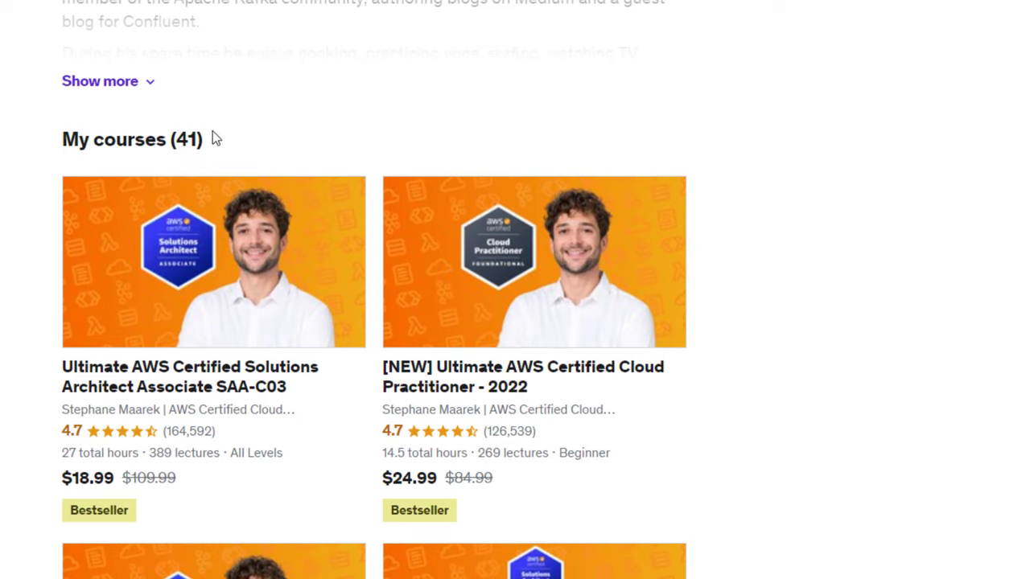
mouse_move(614, 425)
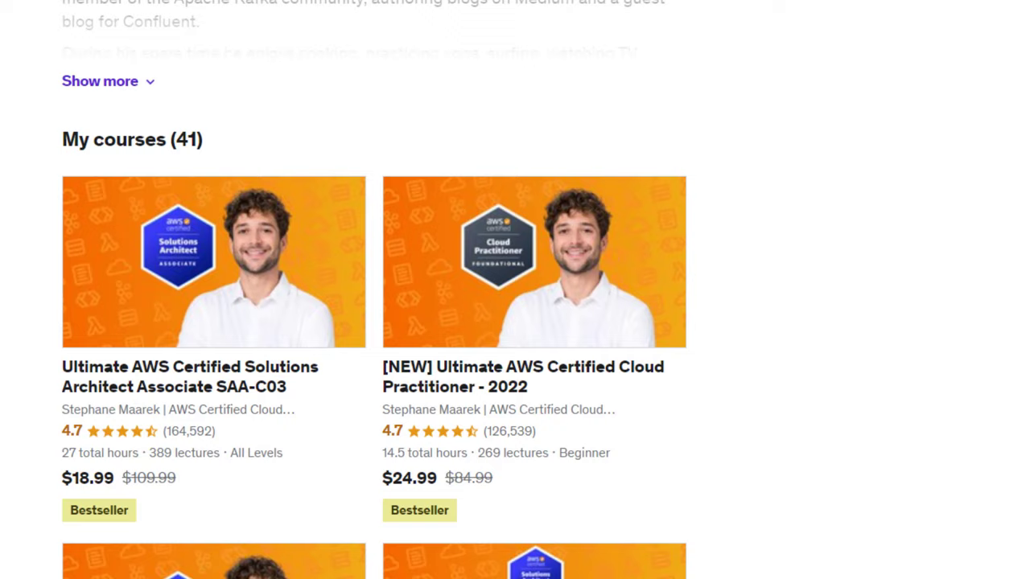
scroll(down, 3)
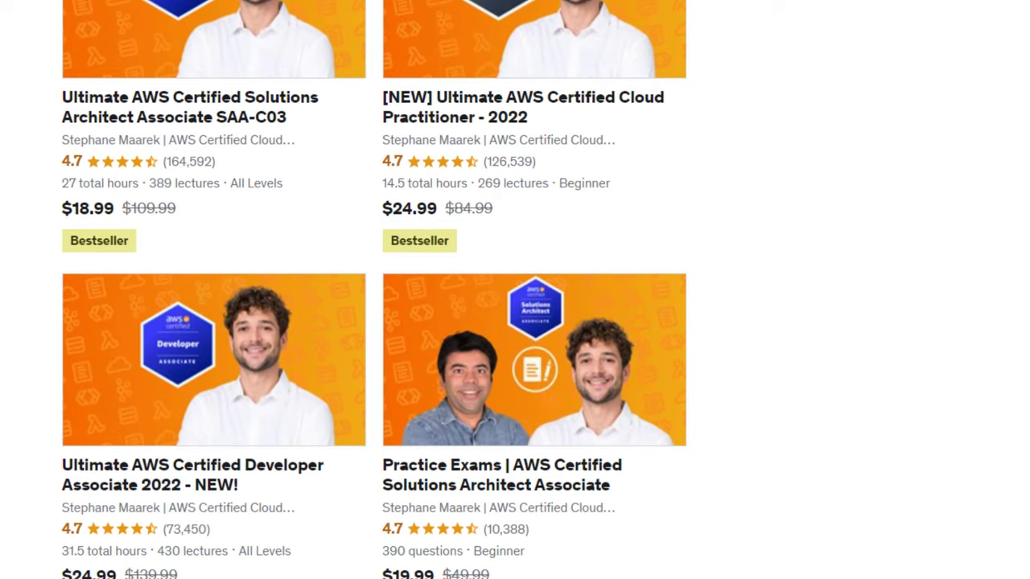
scroll(up, 3)
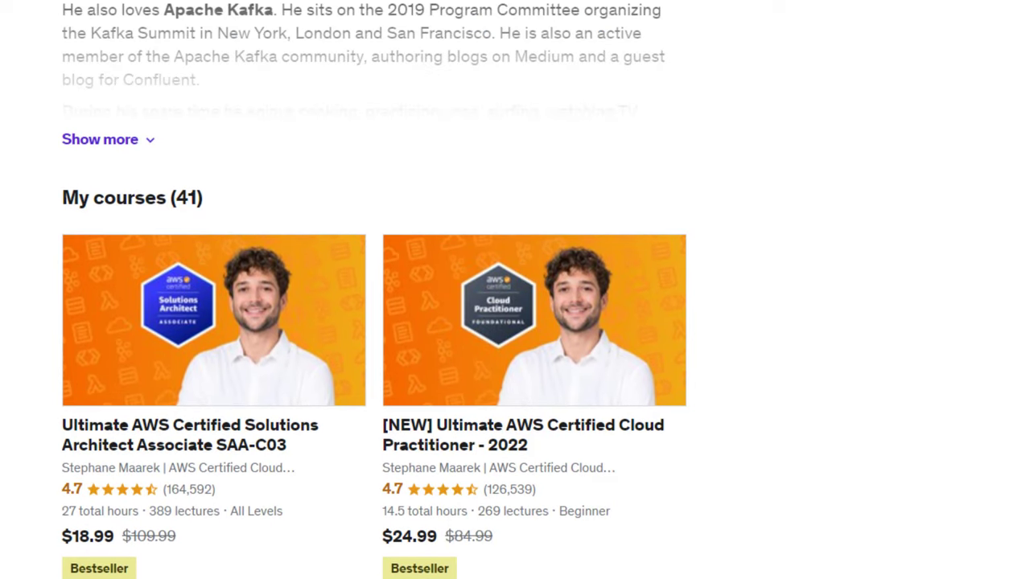
scroll(up, 3)
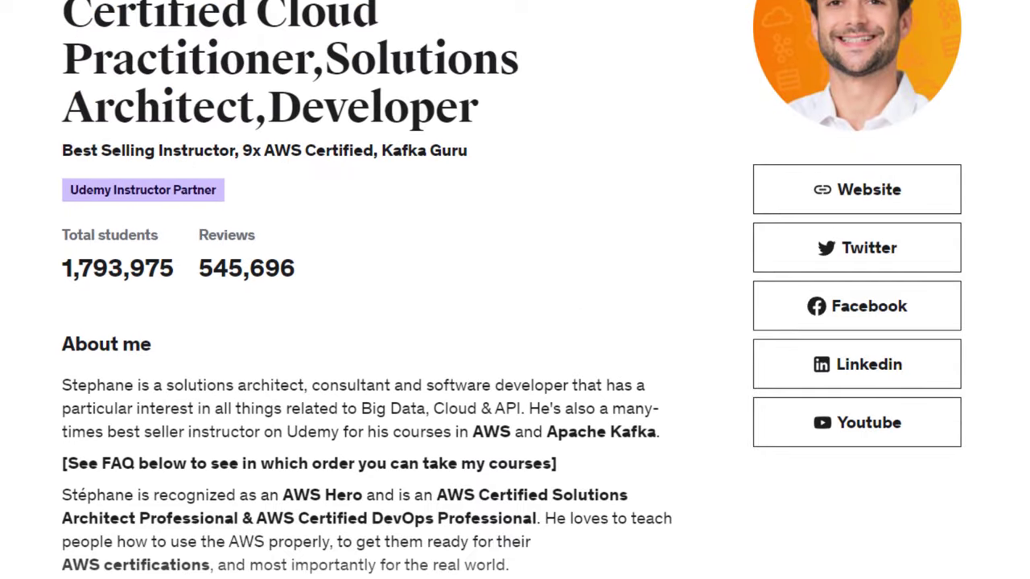
scroll(down, 3)
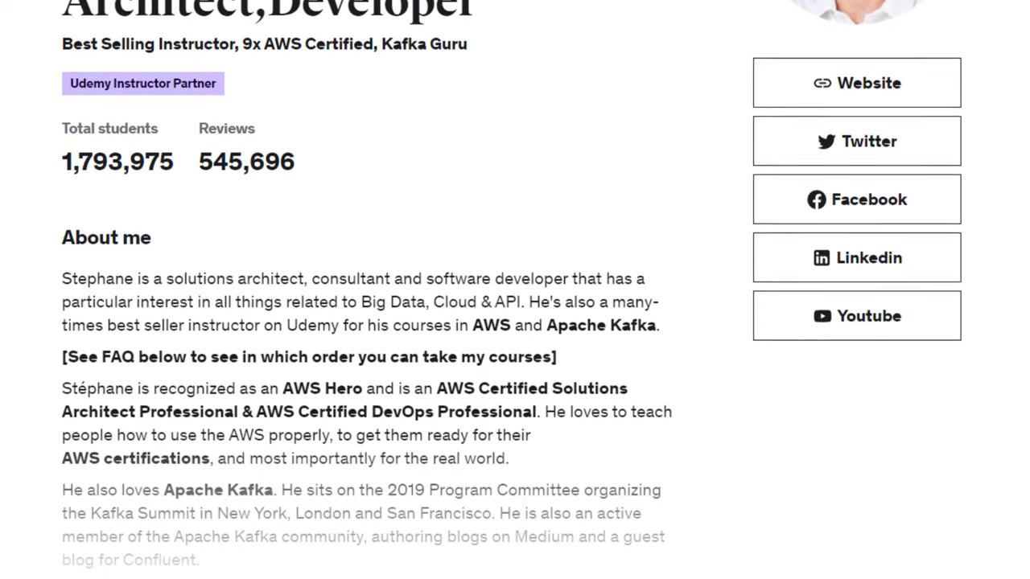
scroll(down, 3)
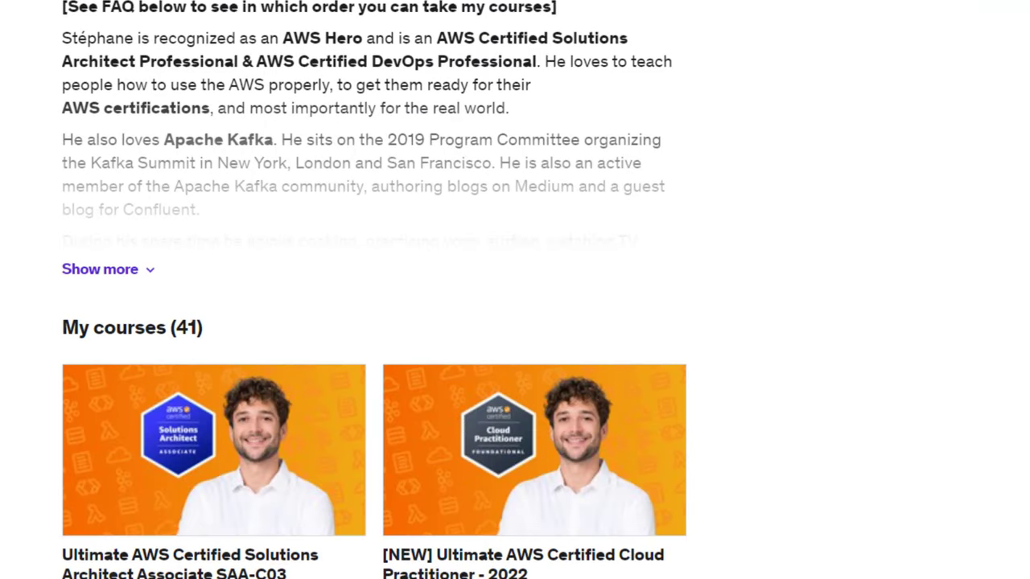
scroll(down, 3)
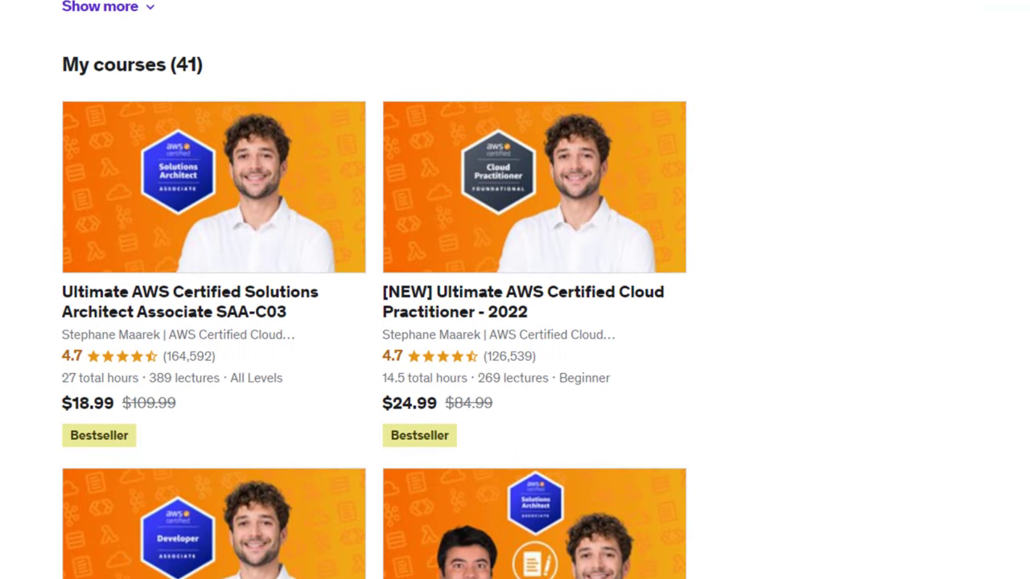
scroll(down, 3)
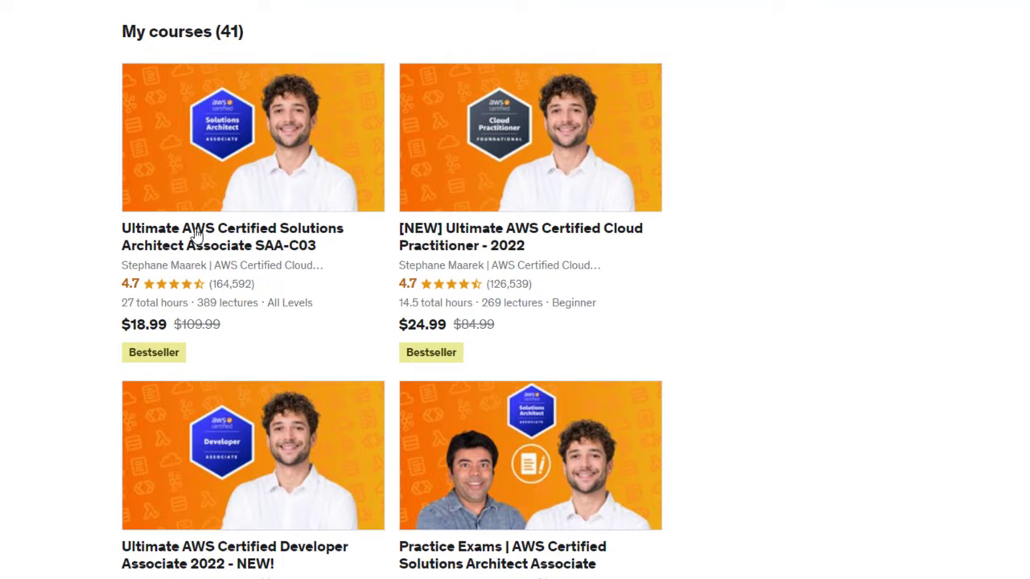
View the Solutions Architect Associate SAA-C03 course page priced $18.99, 83% off.
click(232, 237)
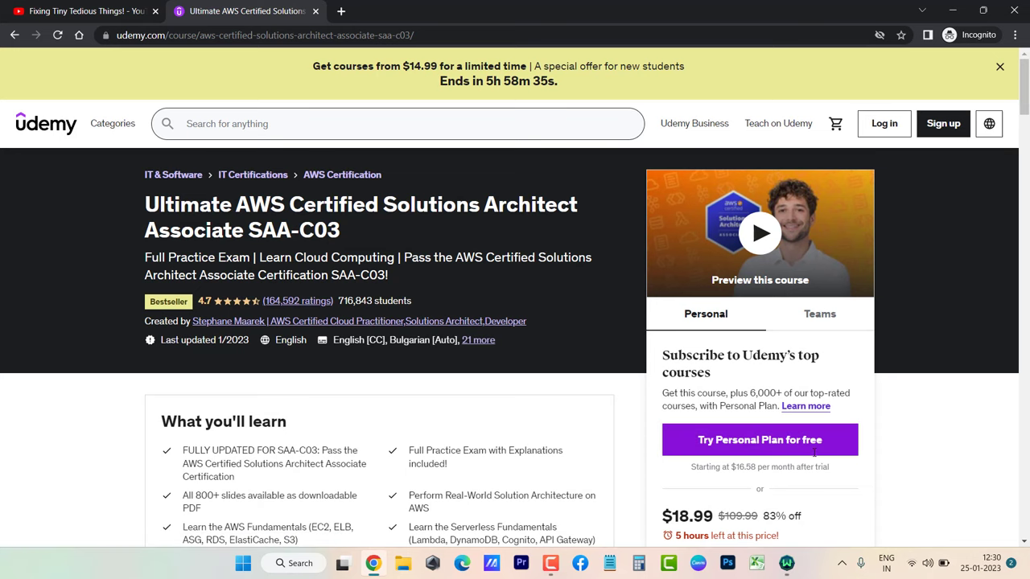
scroll(down, 3)
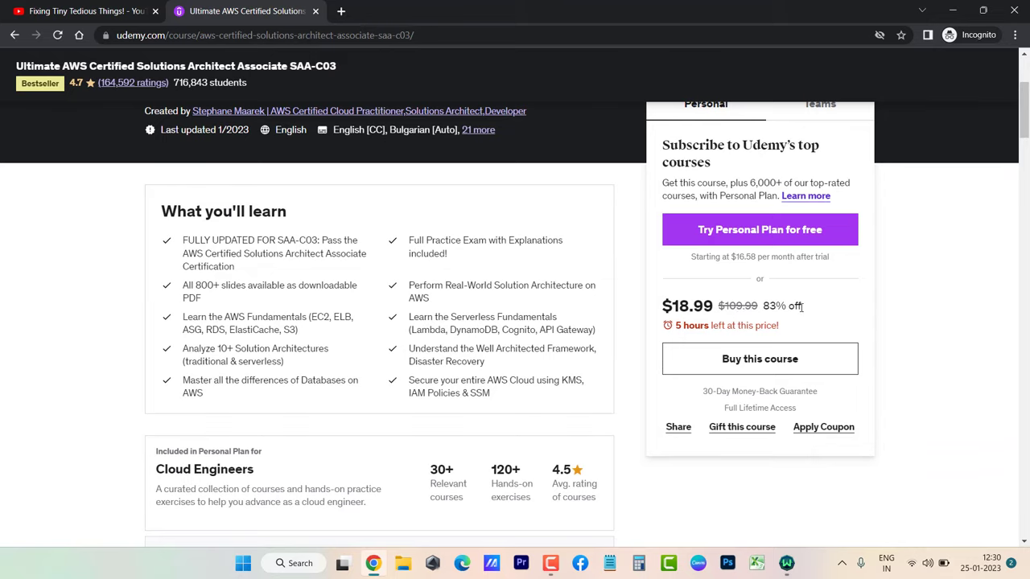
mouse_move(940, 200)
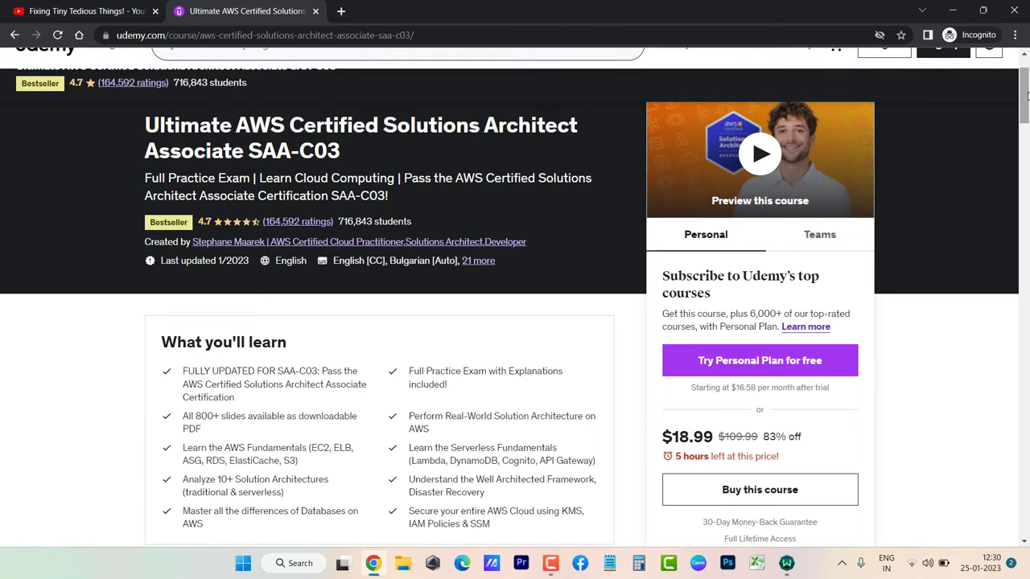
scroll(up, 3)
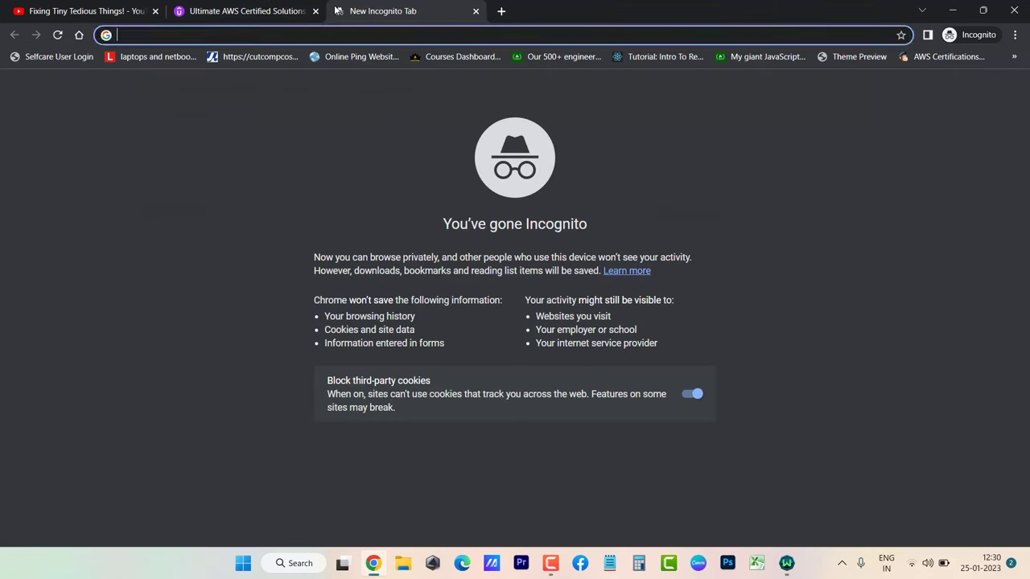
Go to trydiscountcoupons.com and select the Stephane Maarek AWS courses coupon post.
text(trydiscountcoupons.com)
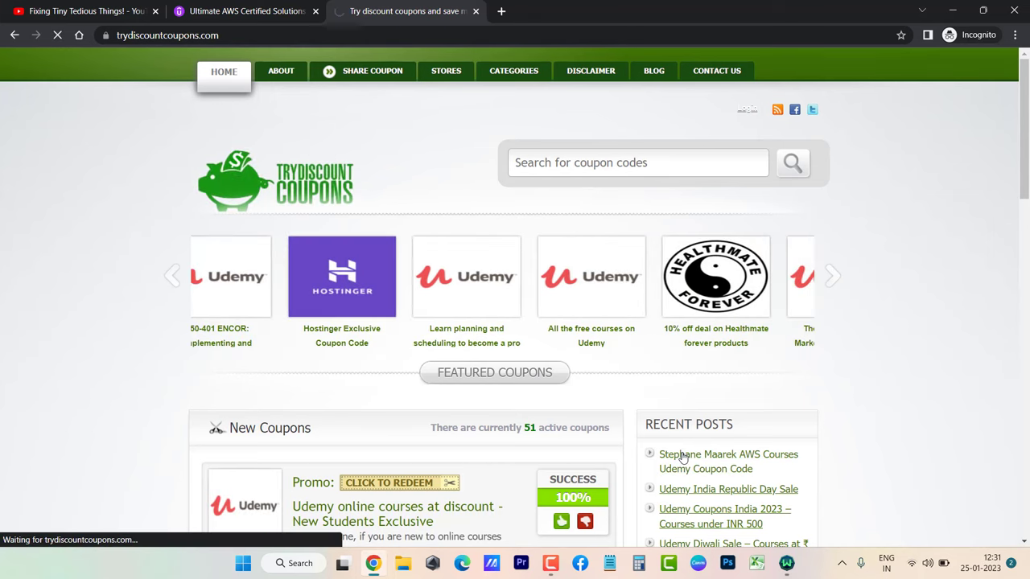
click(834, 275)
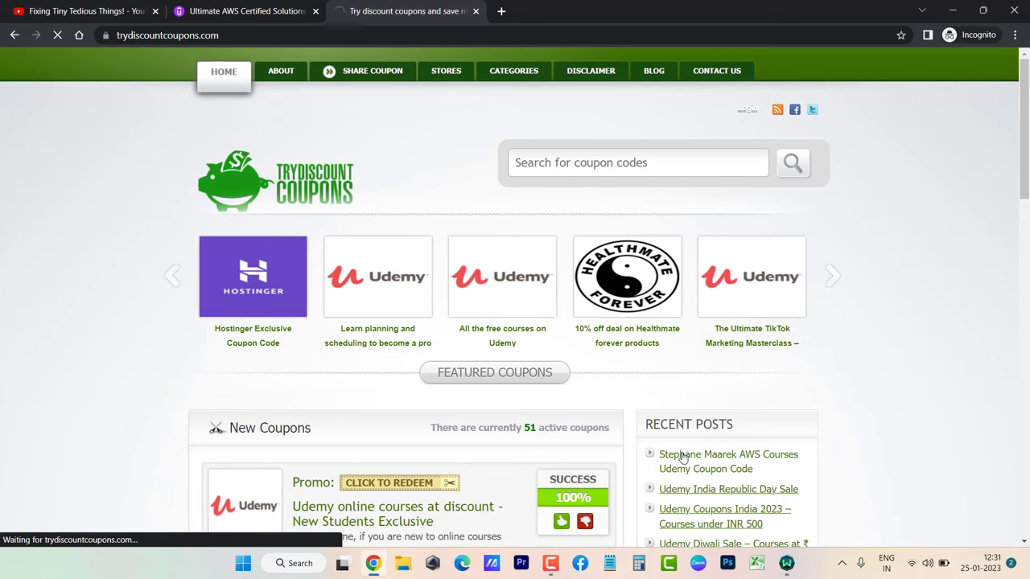
click(834, 275)
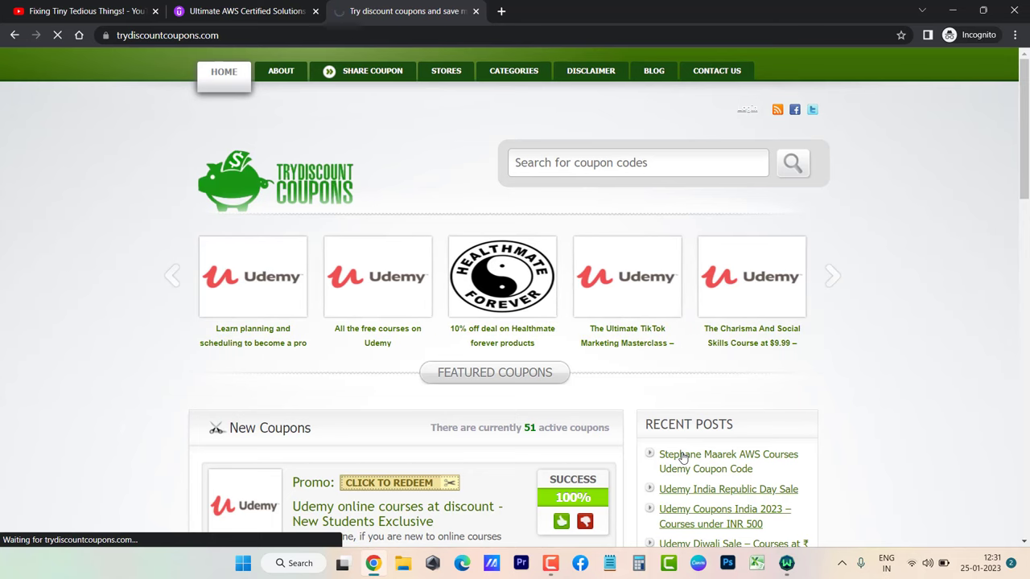
click(832, 276)
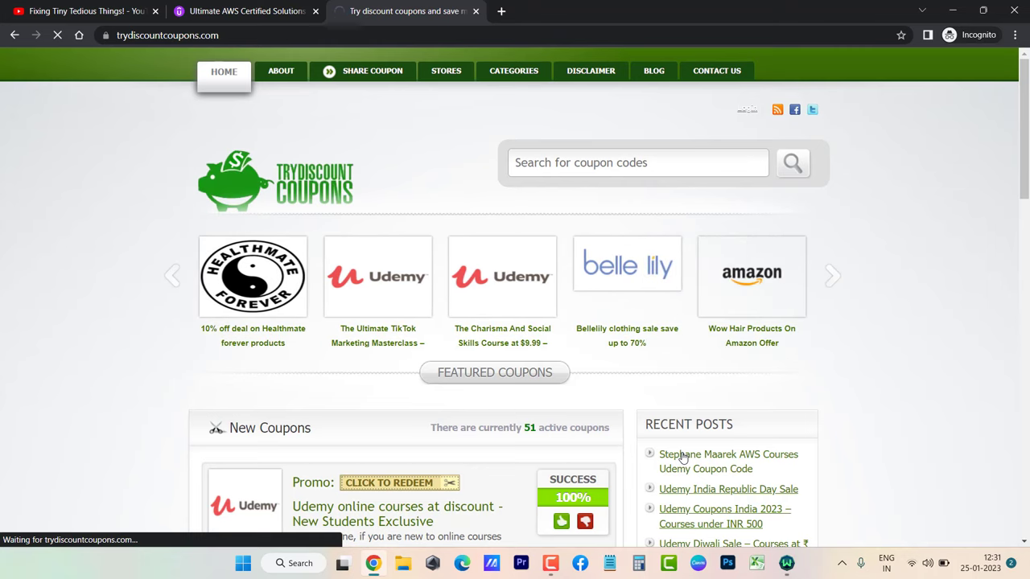
From the coupon post, follow 'this link' to the SAA-C03 course on Udemy at $12.99.
click(727, 460)
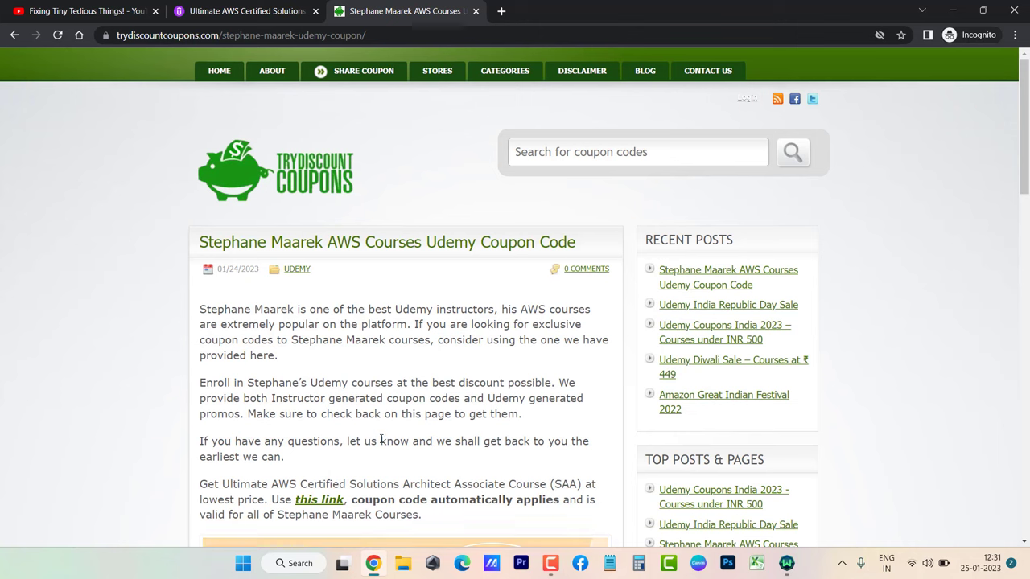
scroll(down, 3)
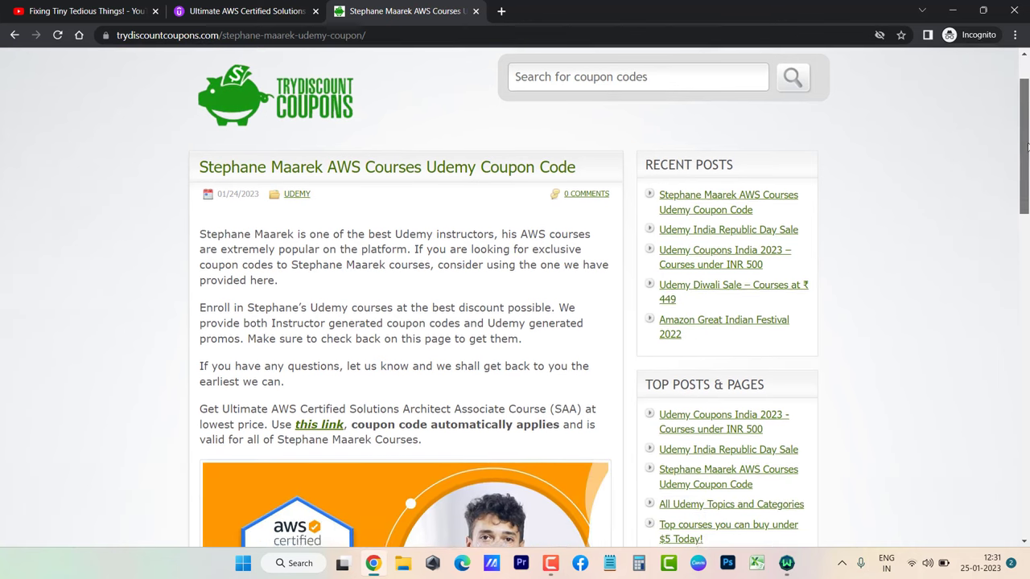
scroll(down, 3)
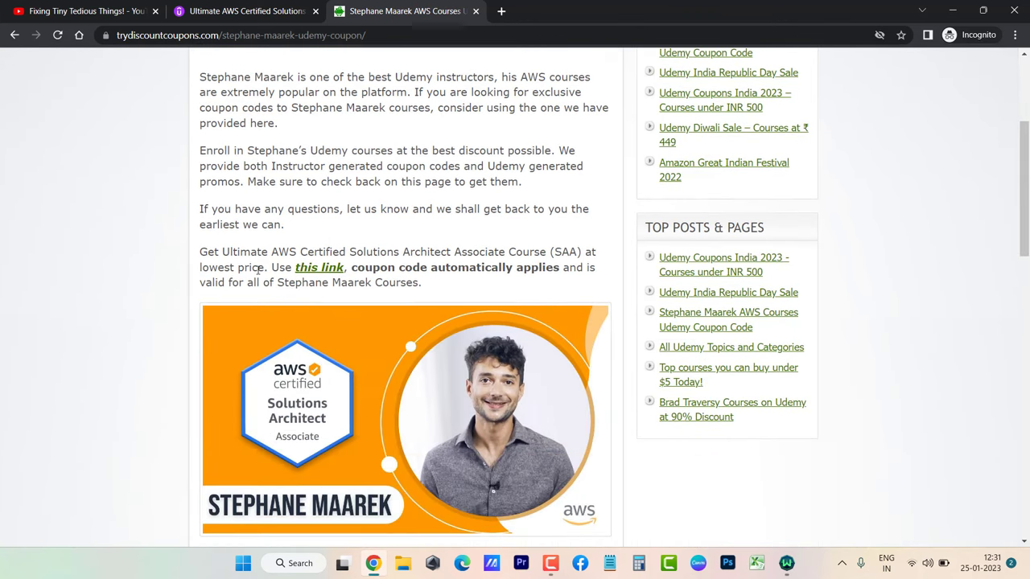
scroll(down, 3)
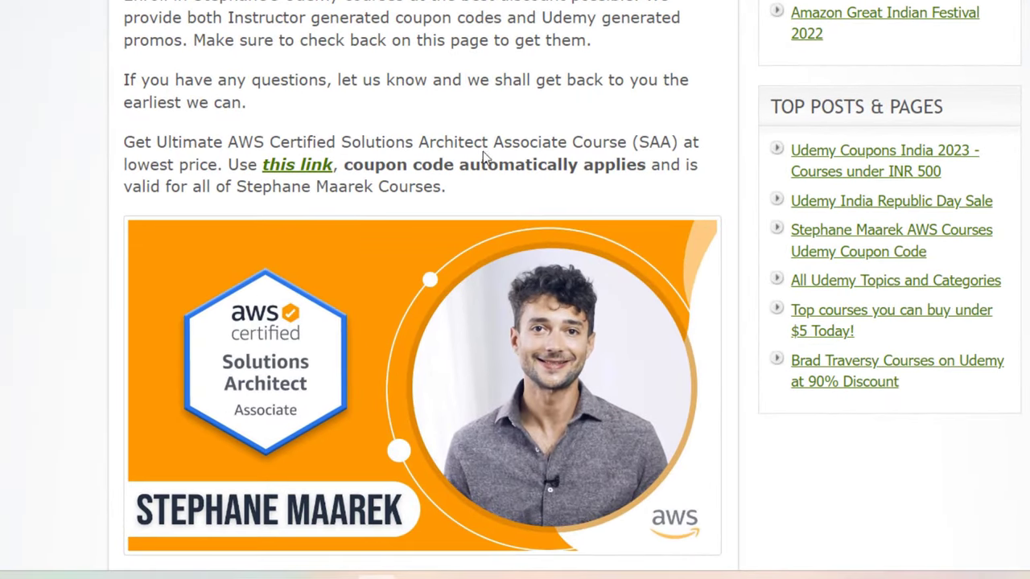
mouse_move(319, 173)
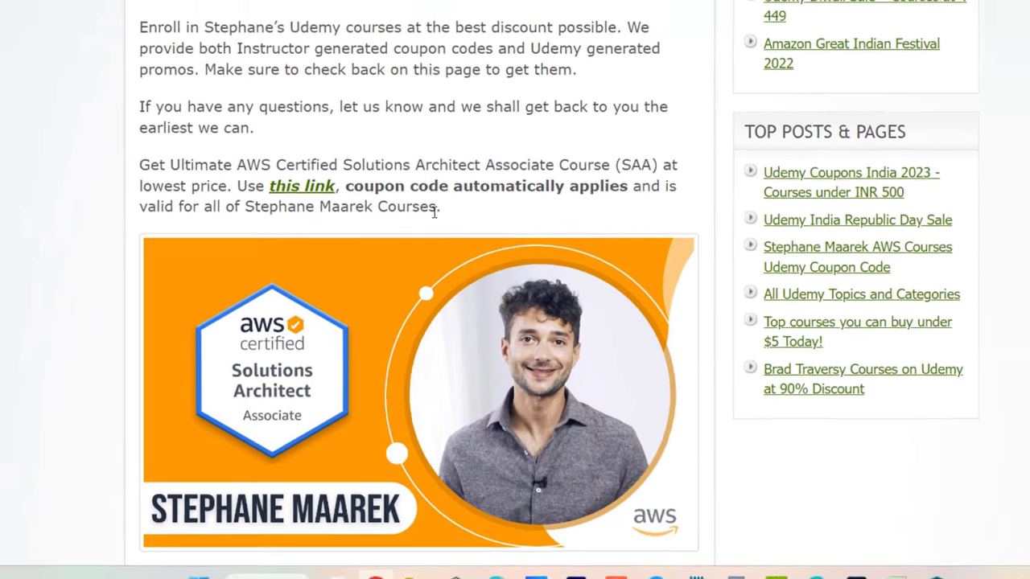
click(303, 185)
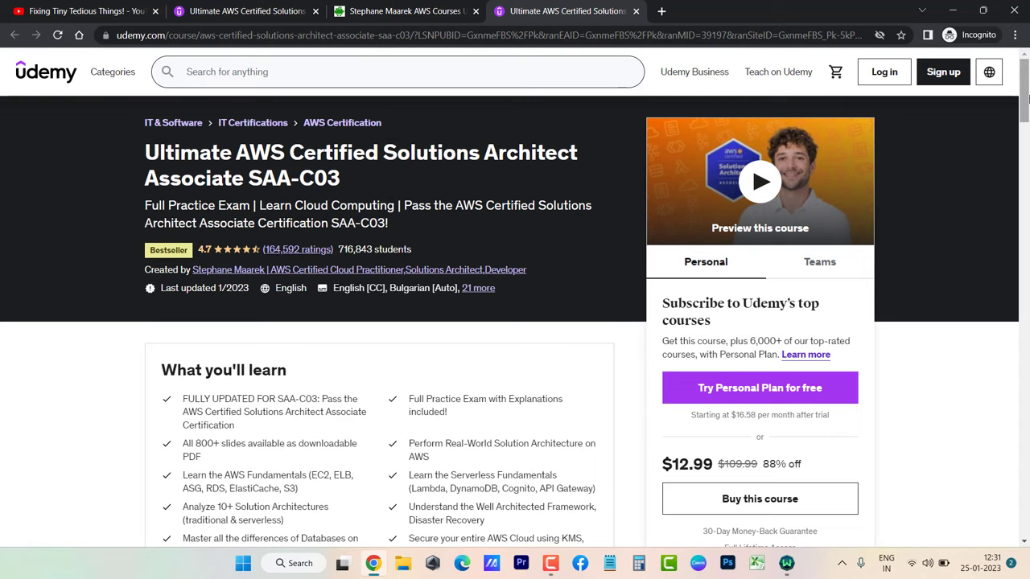
scroll(down, 3)
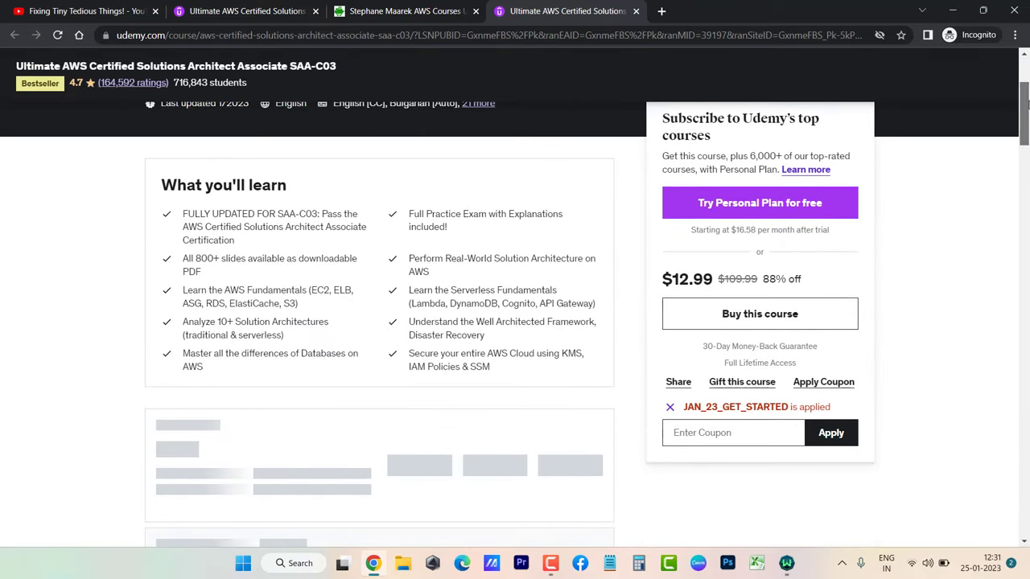
scroll(up, 3)
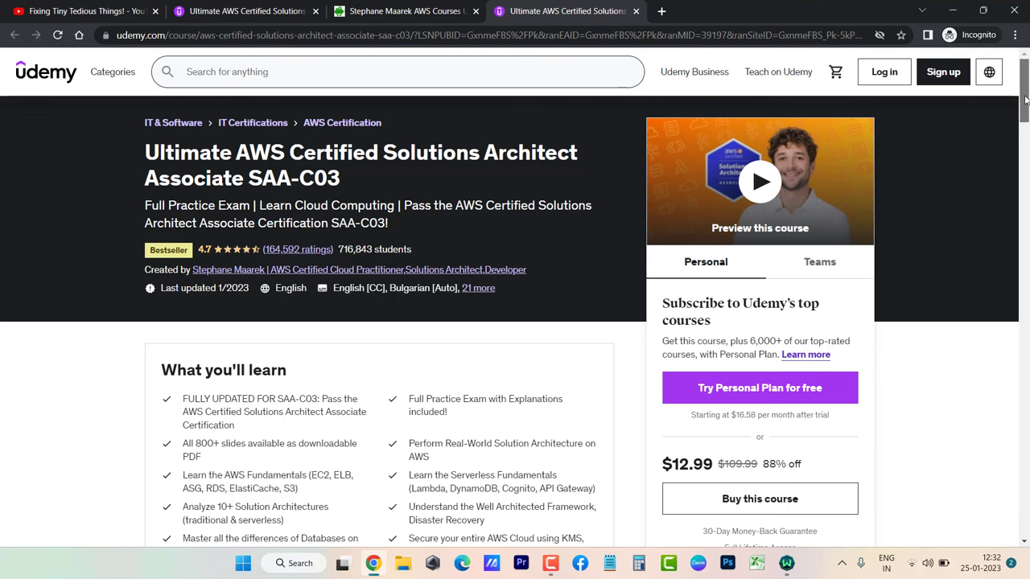
scroll(down, 3)
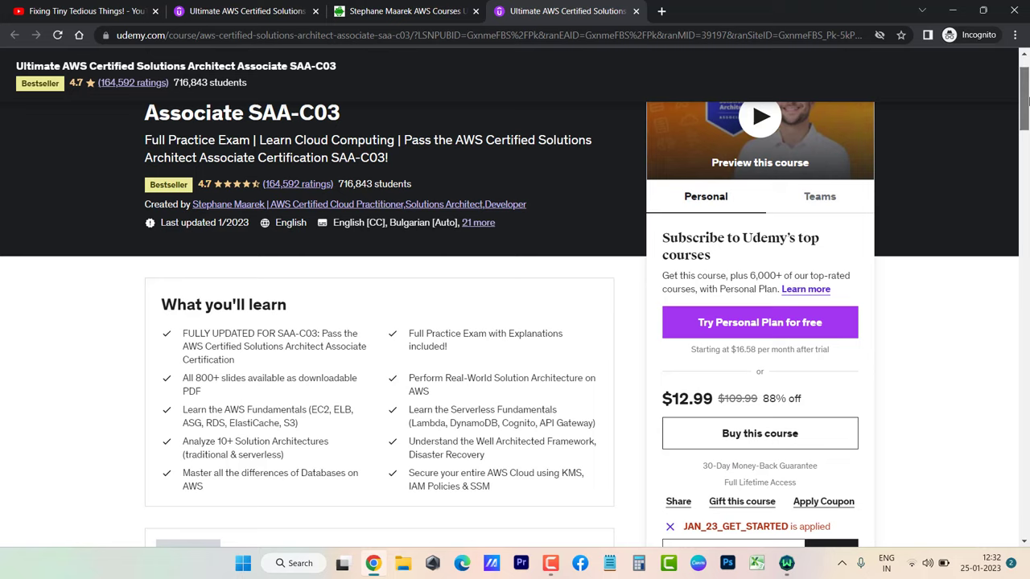
scroll(down, 3)
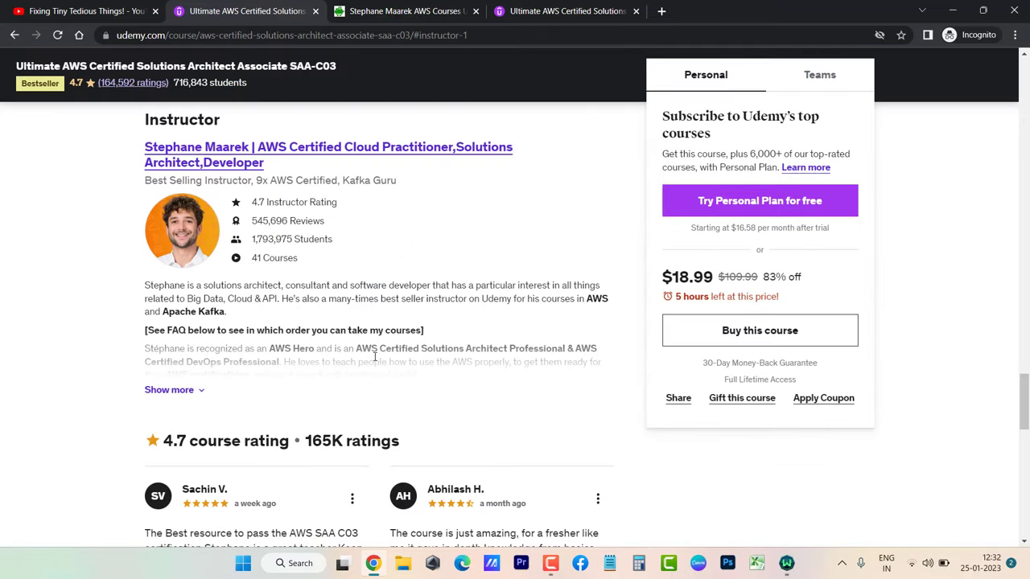
mouse_move(1024, 439)
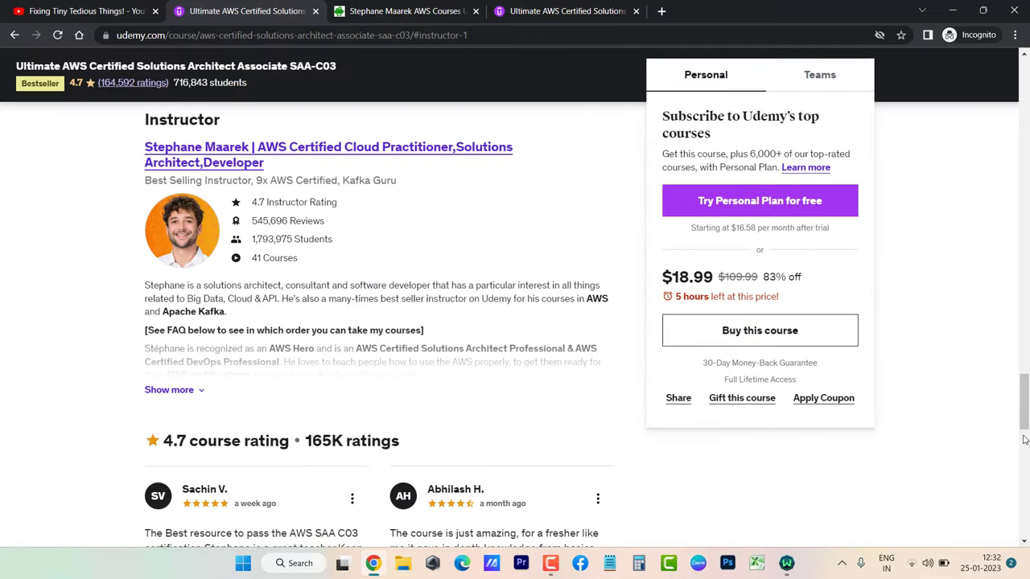
Copy the applied coupon code JAN_23_GET_STARTED from the course page.
scroll(down, 3)
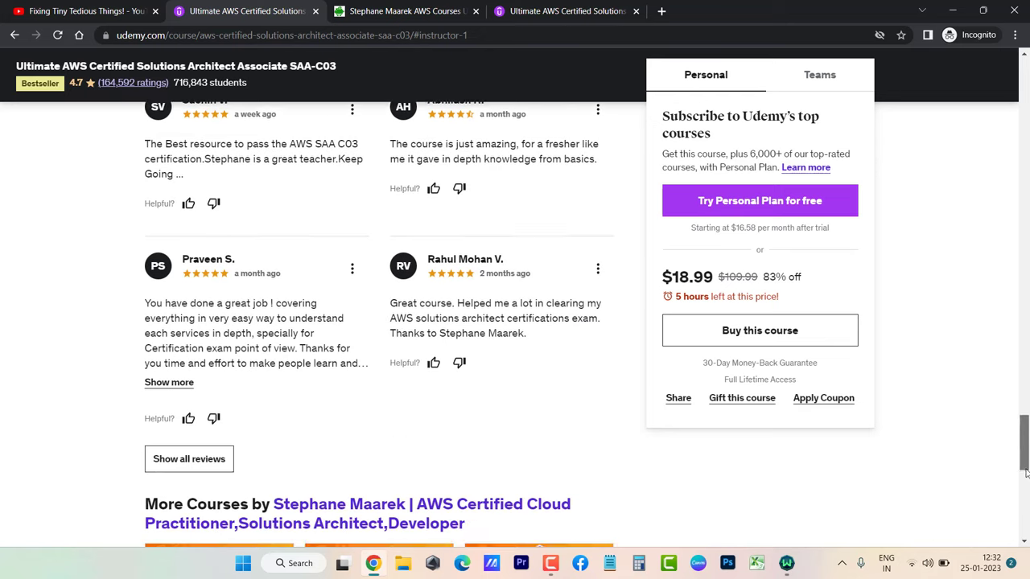
scroll(down, 3)
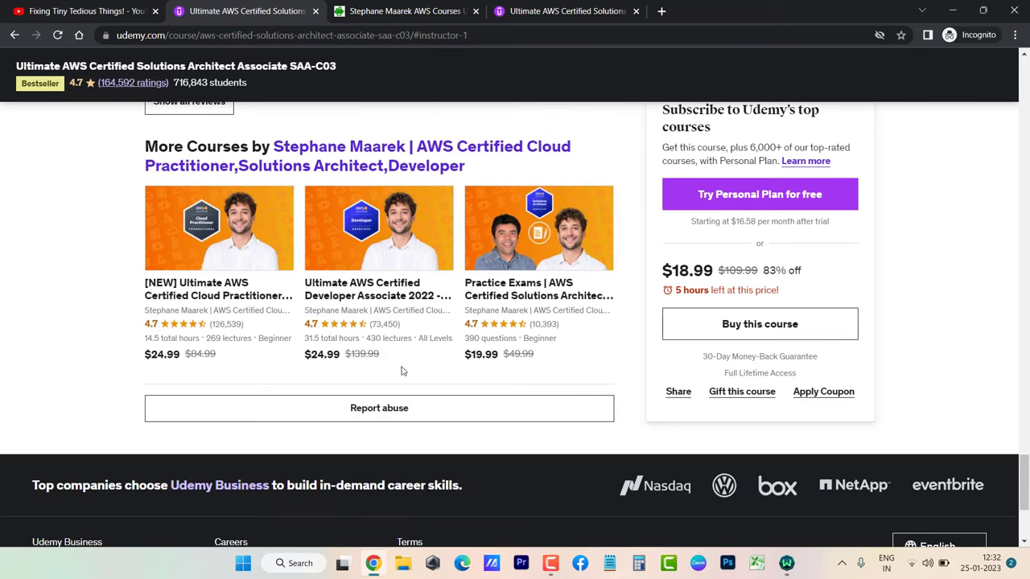
mouse_move(338, 298)
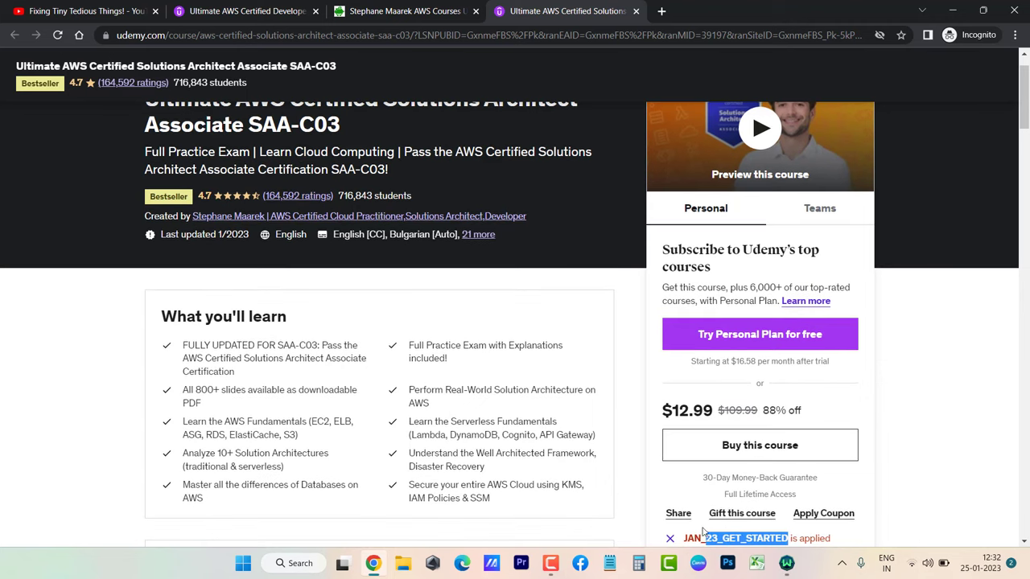
right_click(733, 537)
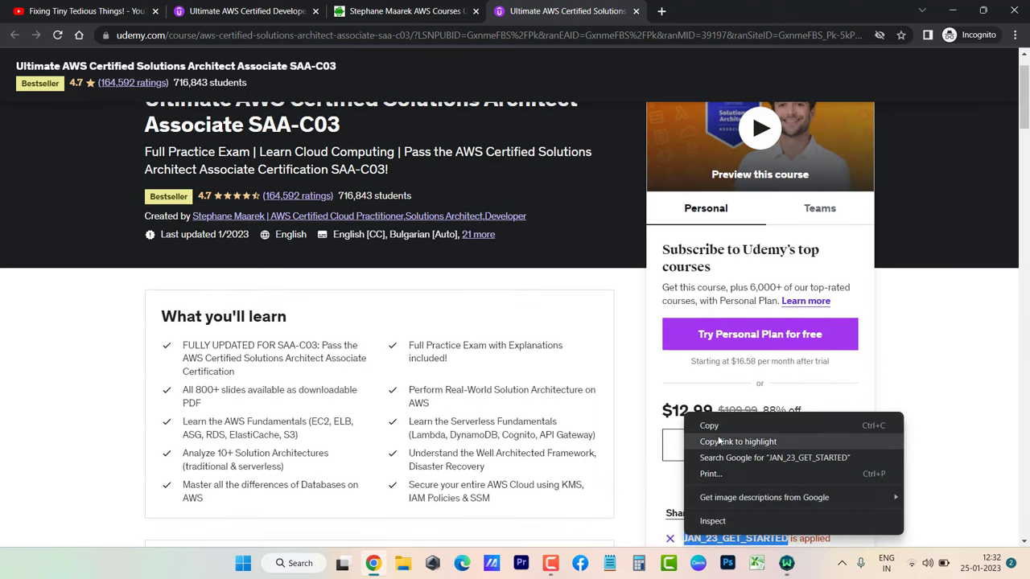
click(245, 10)
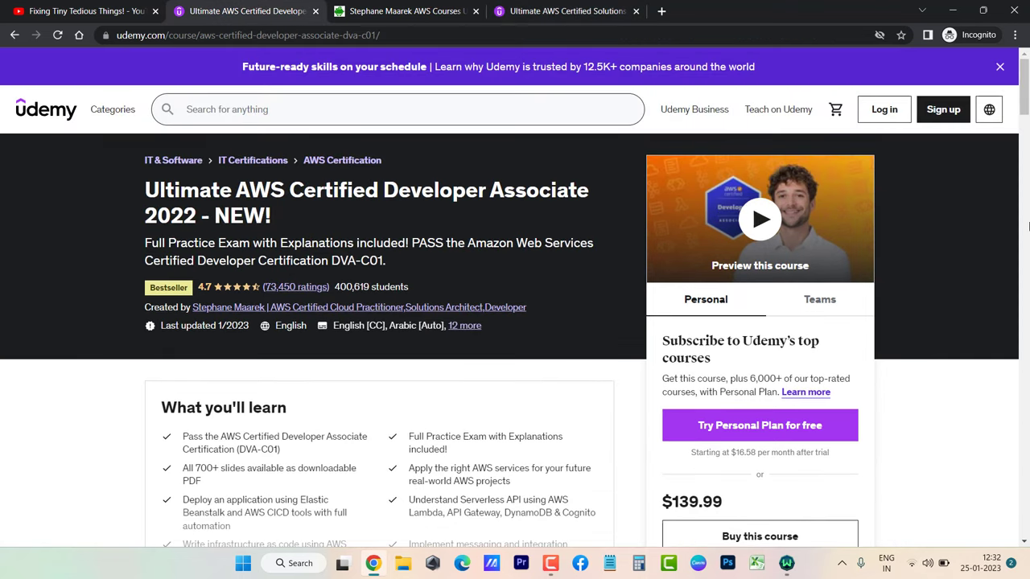
Apply coupon JAN_23_GET_STARTED to the Developer Associate course, dropping it to $17.99.
scroll(down, 3)
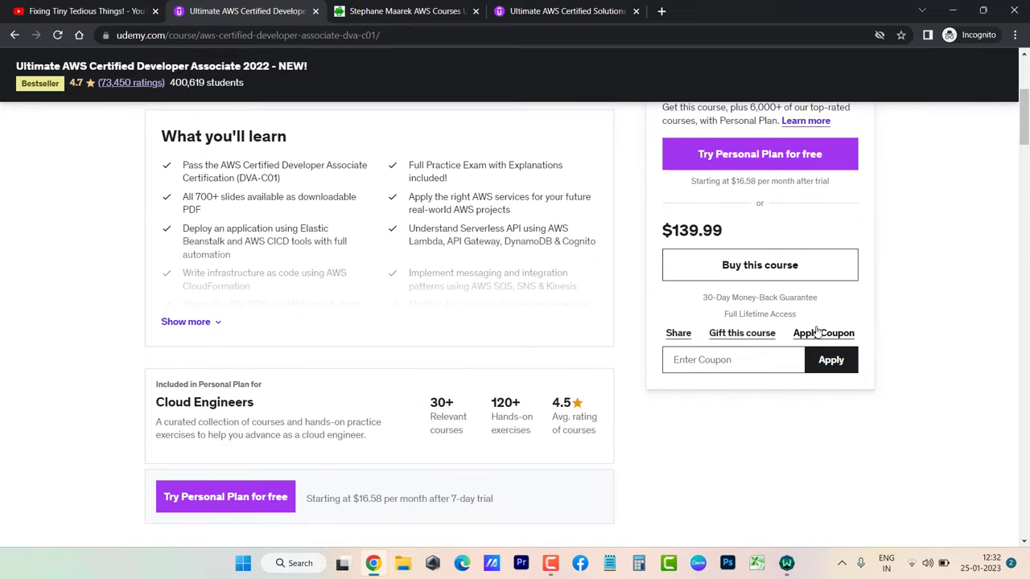
text(JAN_23_GET_STARTED)
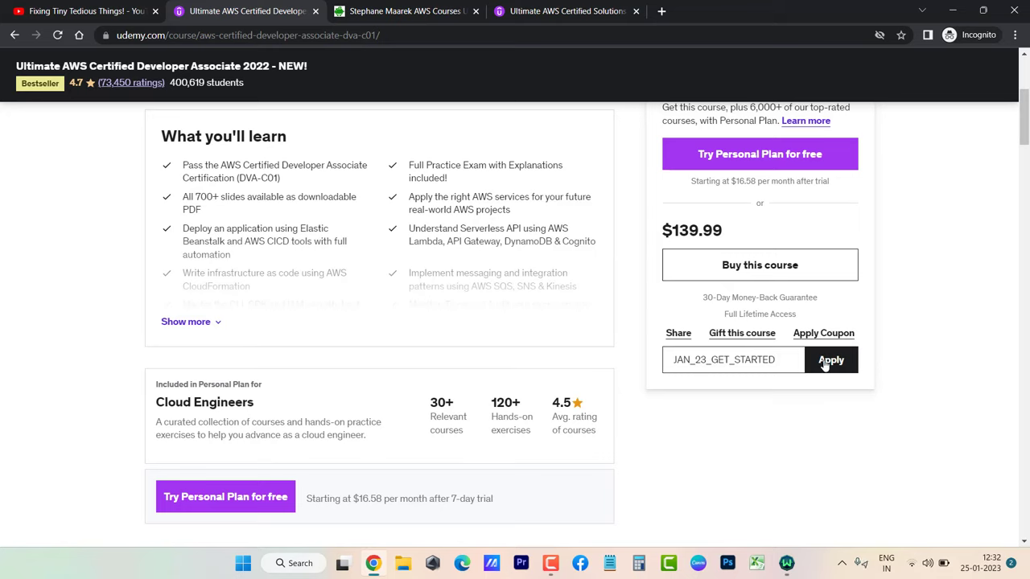
click(831, 360)
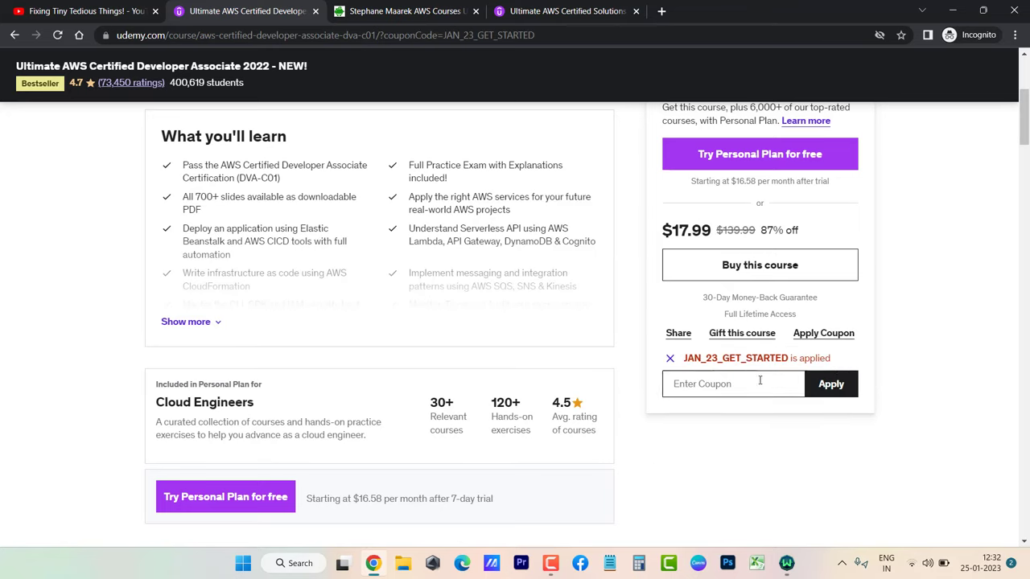
click(733, 383)
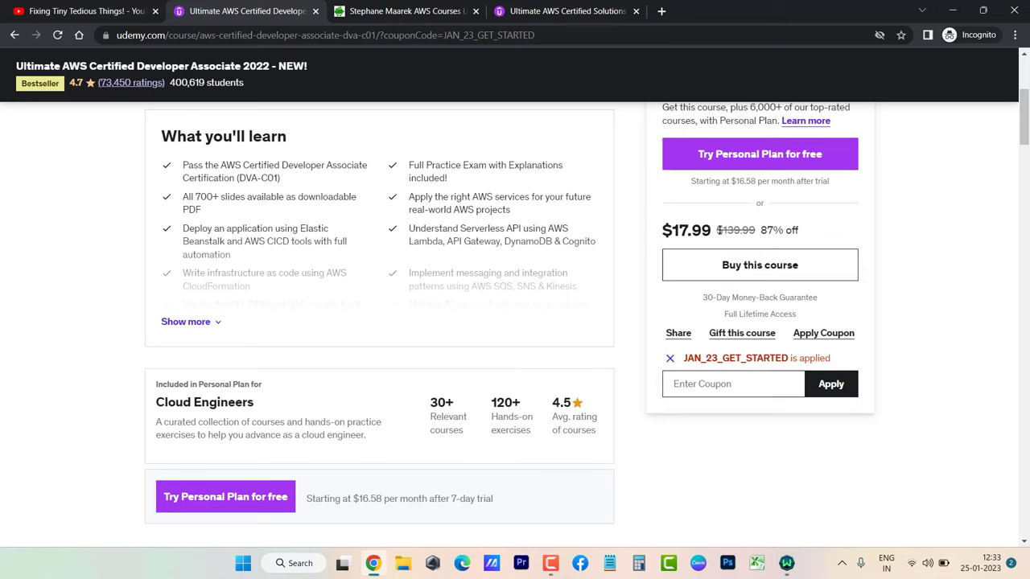
mouse_move(969, 264)
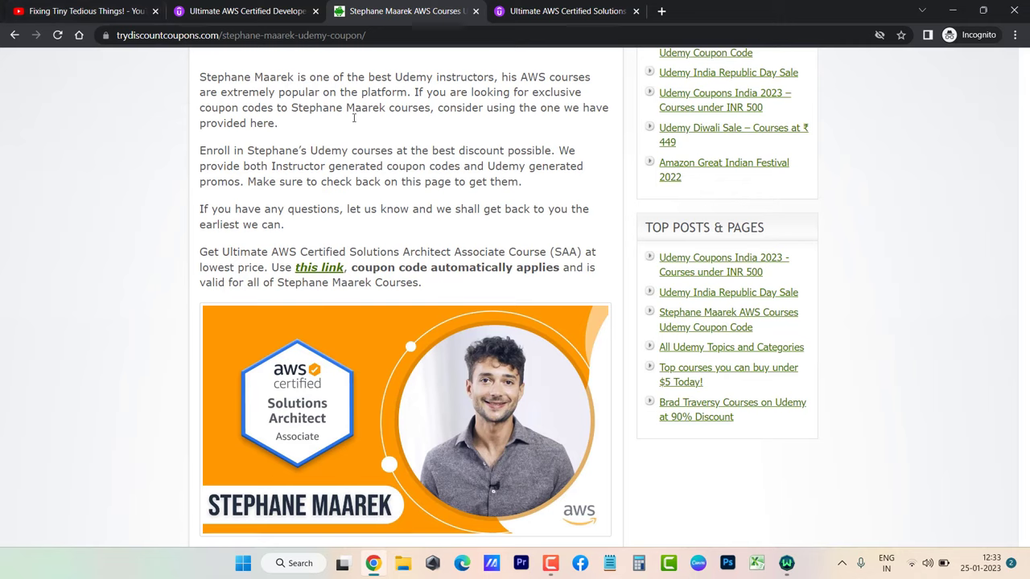
mouse_move(528, 153)
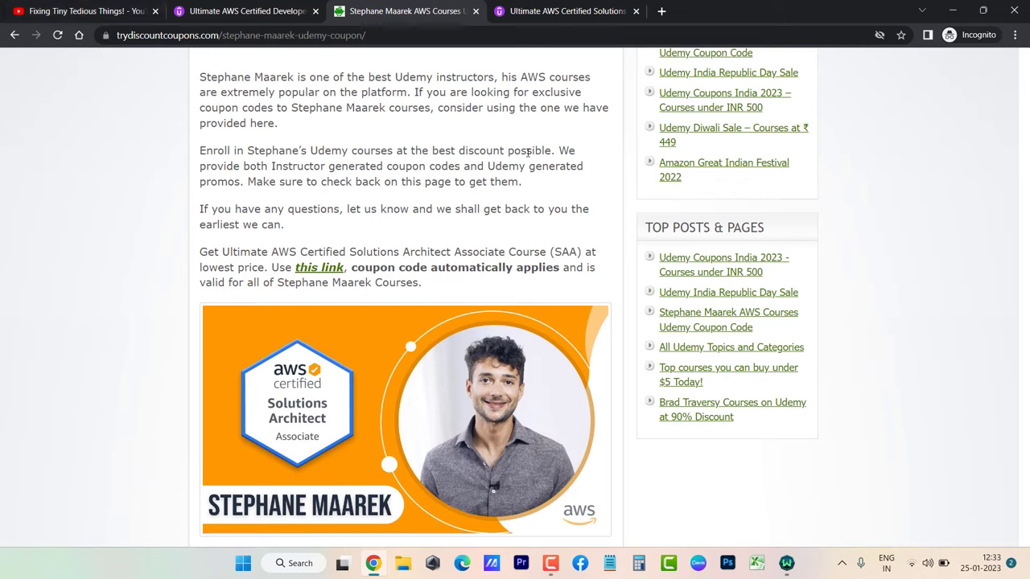
Scroll the Stephane Maarek coupon post on Try Discount Coupons.
scroll(down, 3)
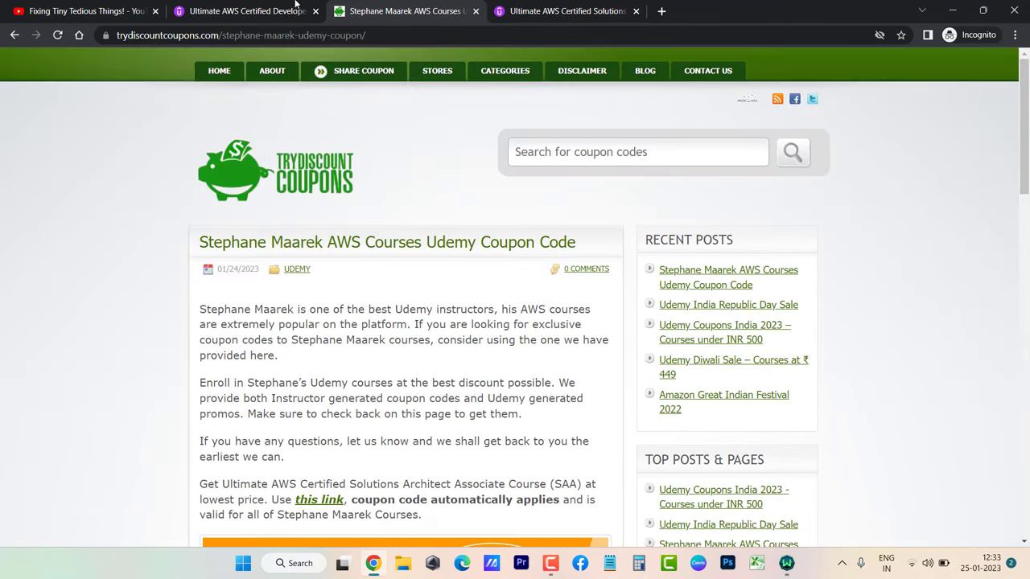
mouse_move(244, 10)
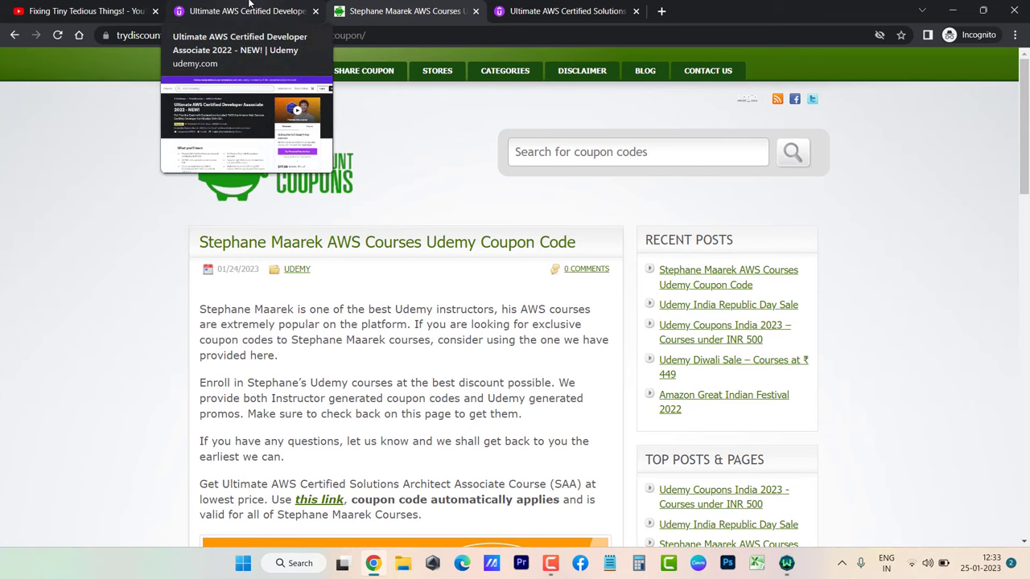